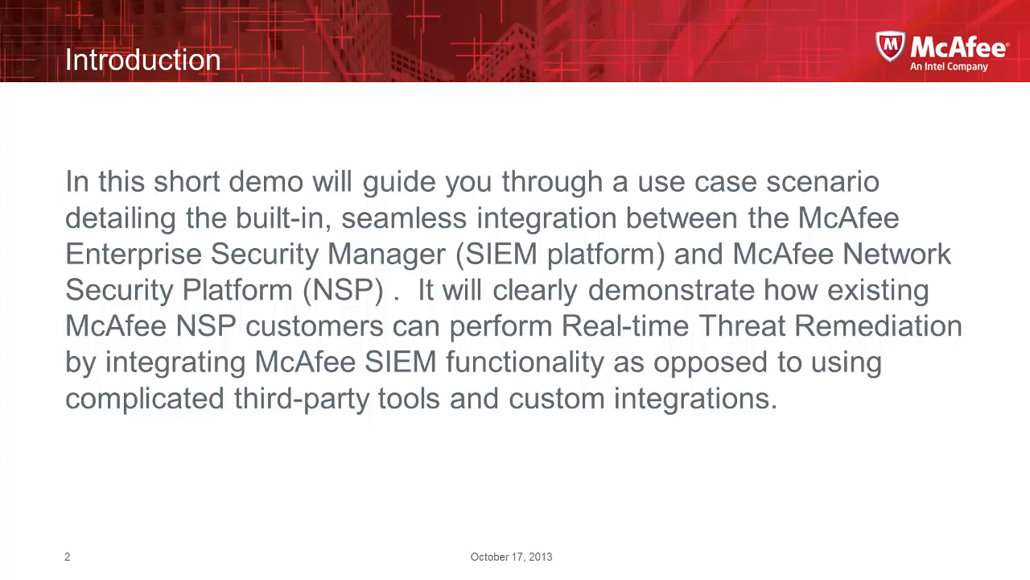
# Advance the slide show to the 'How it works' slide on ESM and Network Security Platform integration
pyautogui.press('Right')
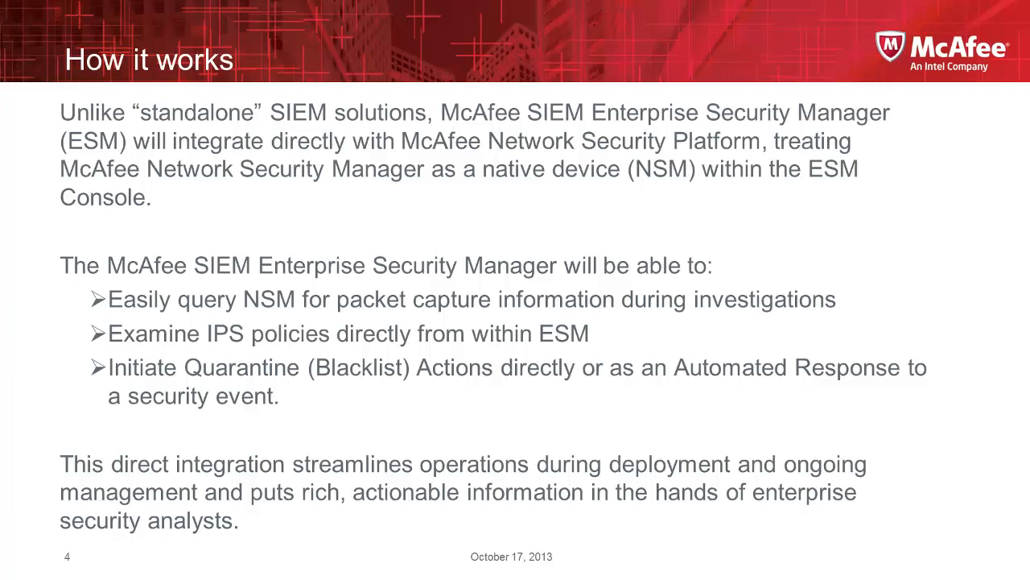
pyautogui.press('Right')
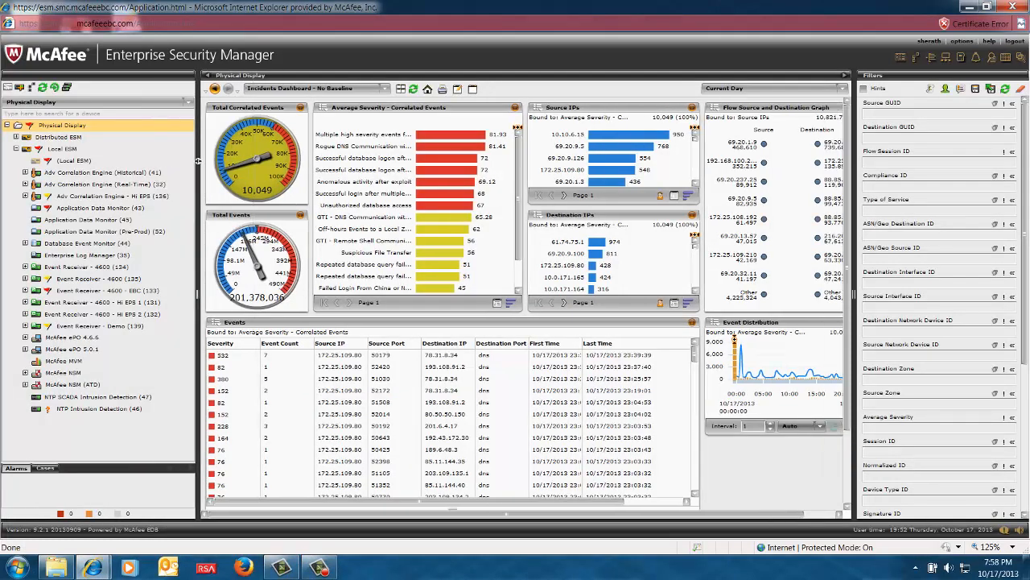
# Expand the McAfee NSM node in the Physical Display tree to list EBC2750 and its port pairs
pyautogui.click(105, 231)
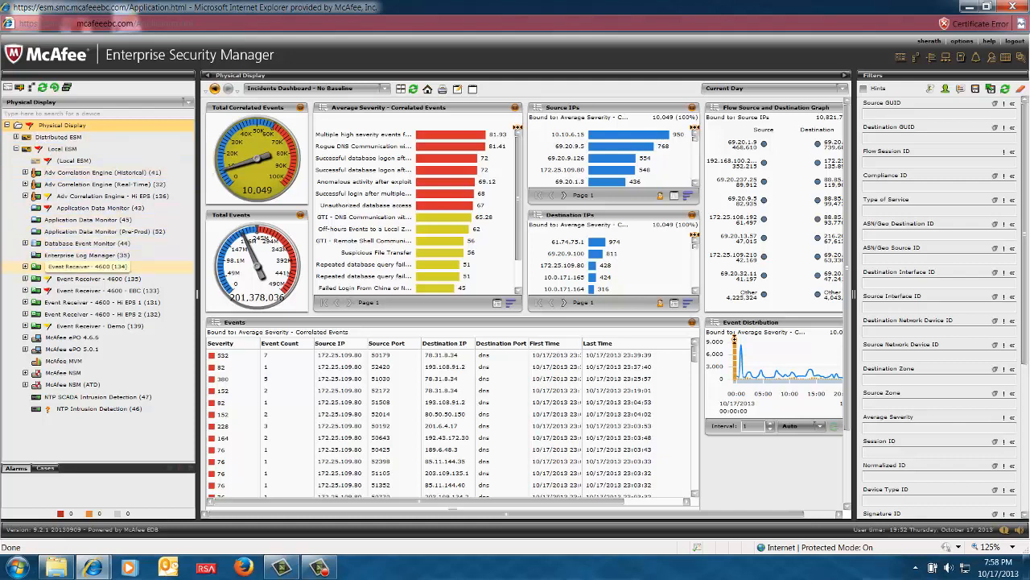
pyautogui.click(97, 173)
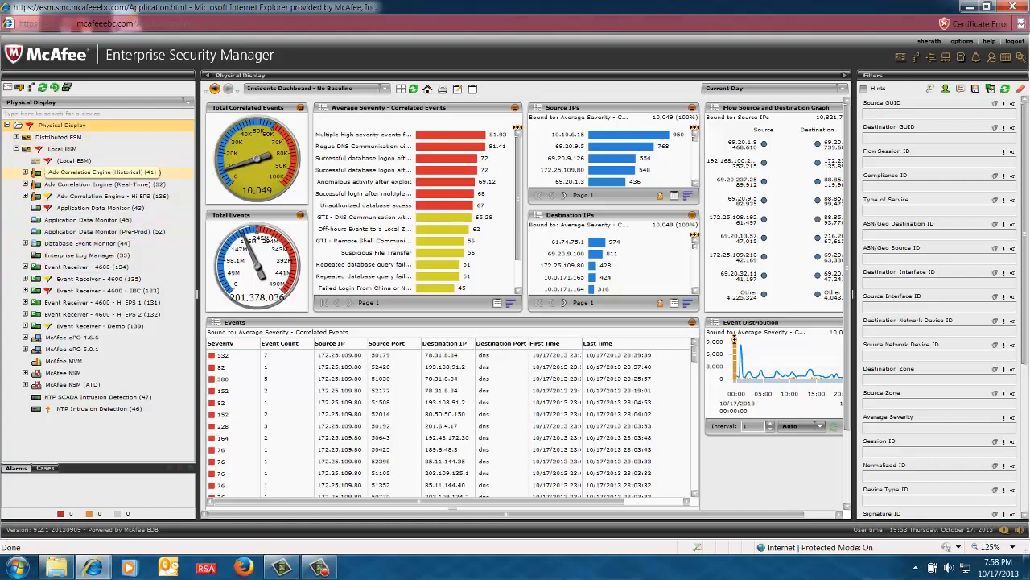
pyautogui.click(85, 241)
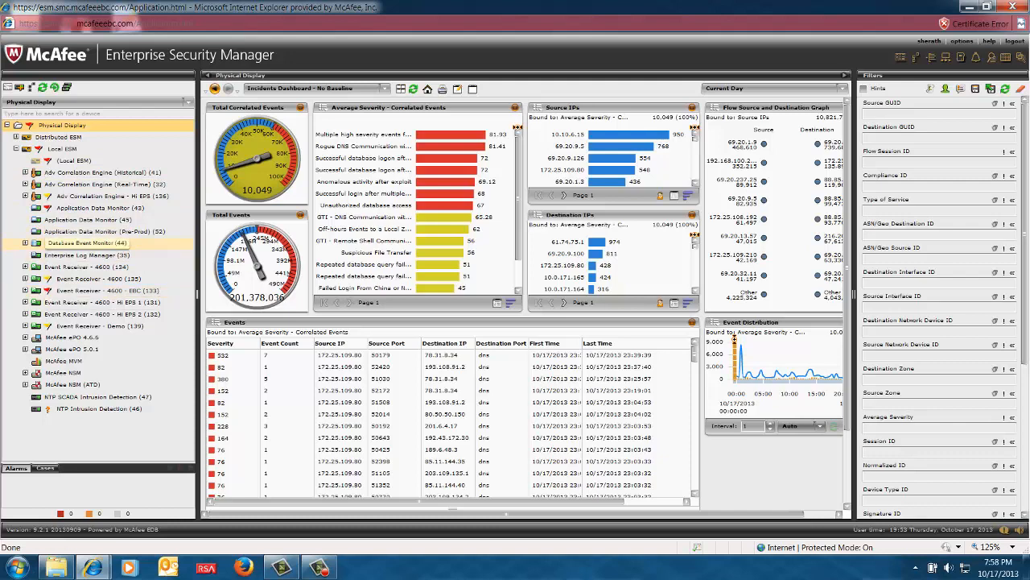
pyautogui.click(87, 279)
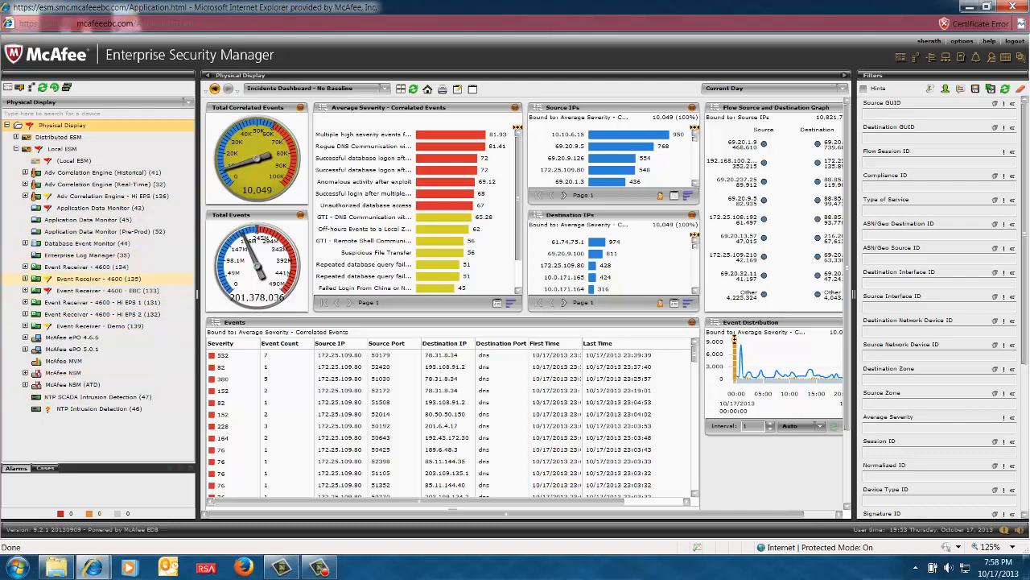
pyautogui.click(28, 278)
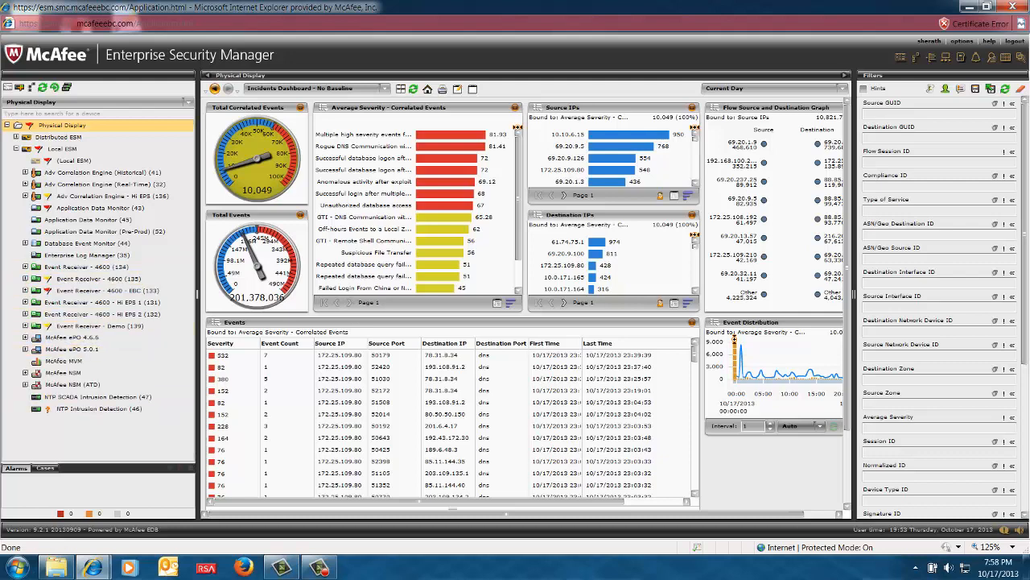
pyautogui.click(66, 372)
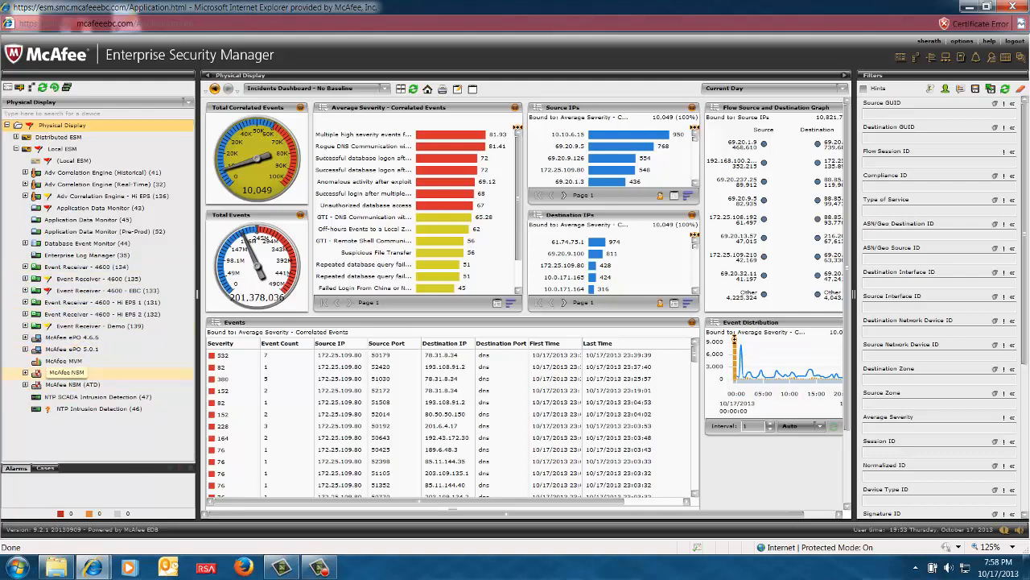
pyautogui.click(27, 375)
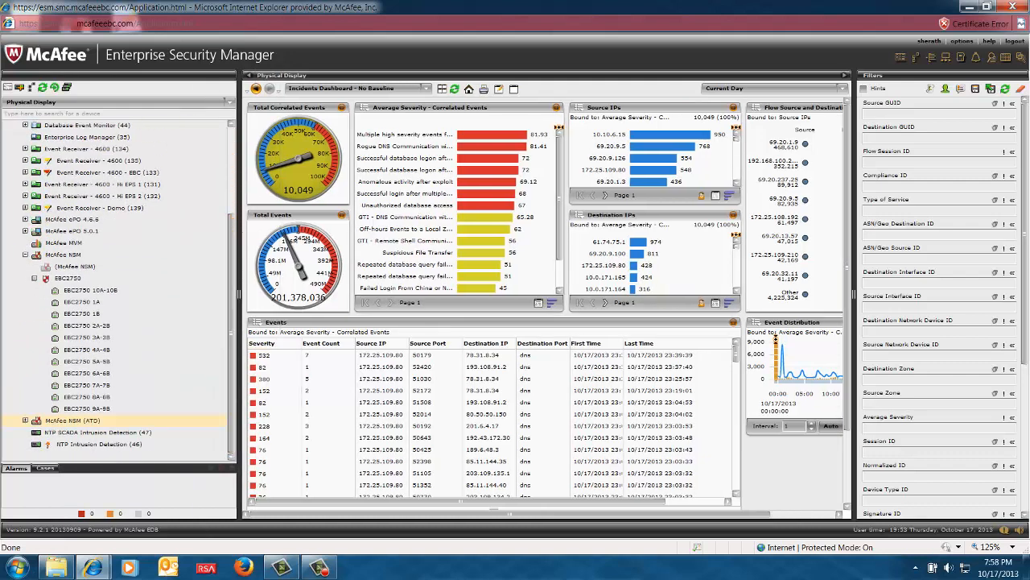
# Select the EBC2750 sensor under McAfee NSM to show its Incidents dashboard
pyautogui.click(81, 408)
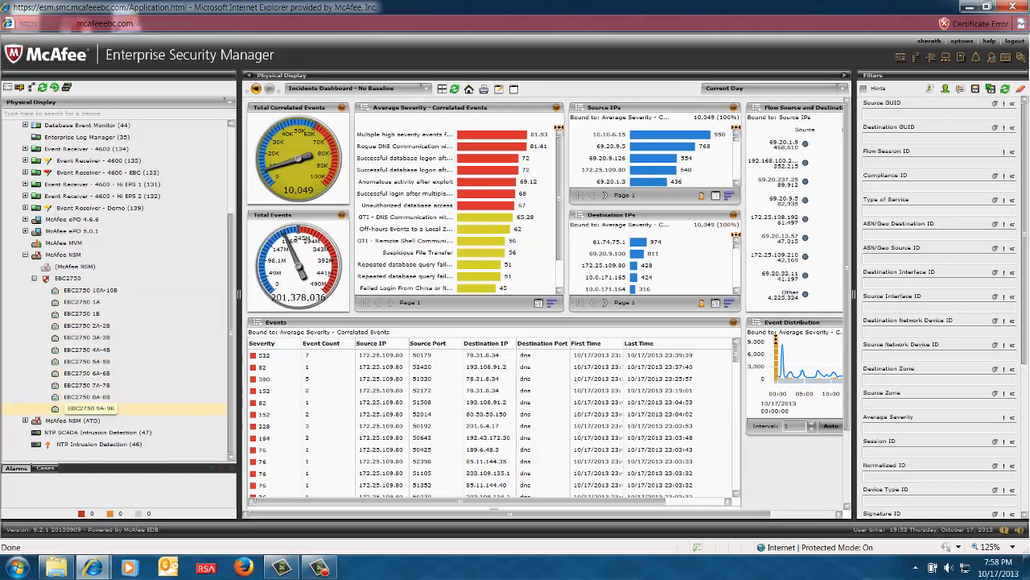
pyautogui.click(71, 278)
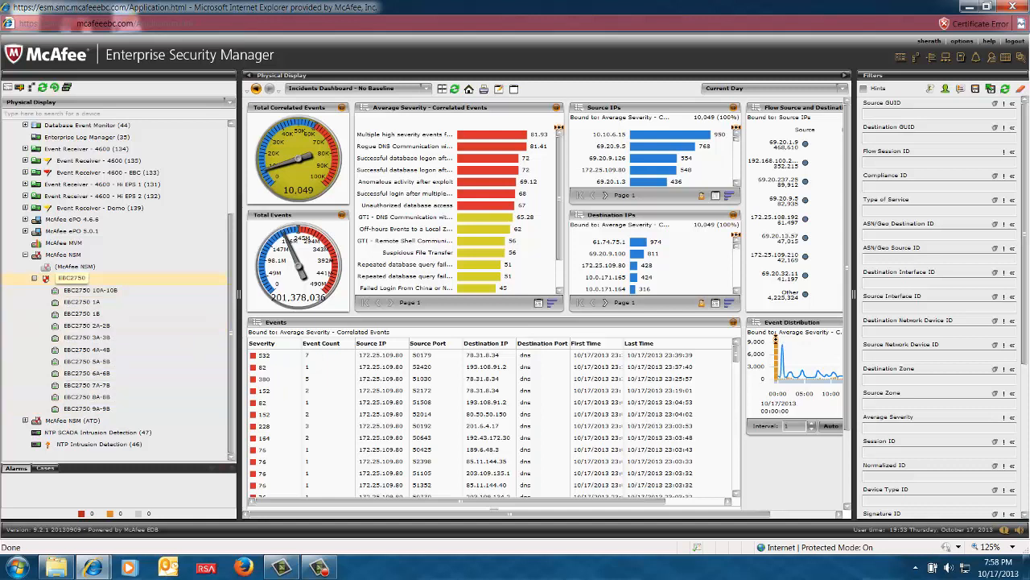
pyautogui.click(73, 277)
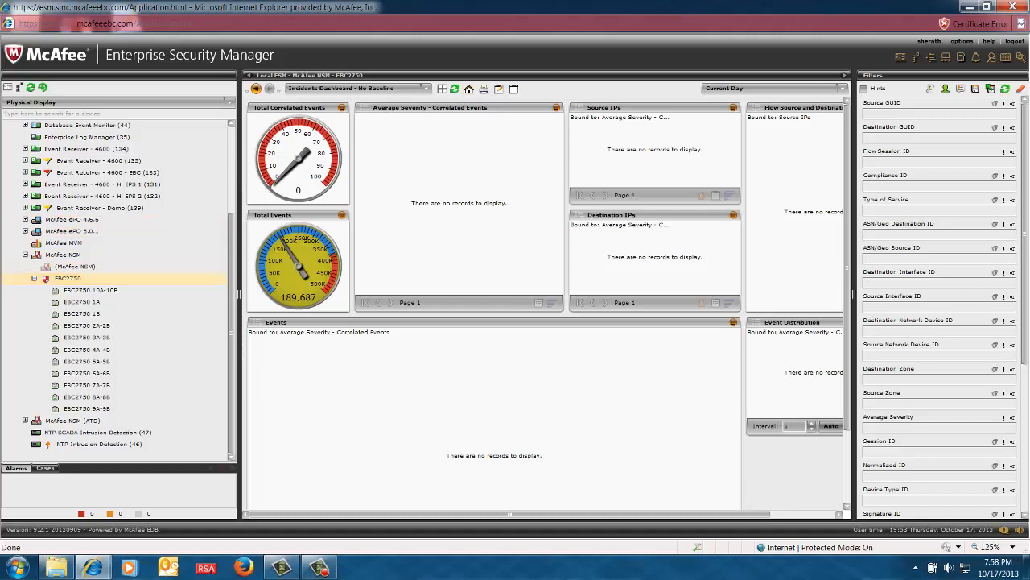
pyautogui.click(428, 88)
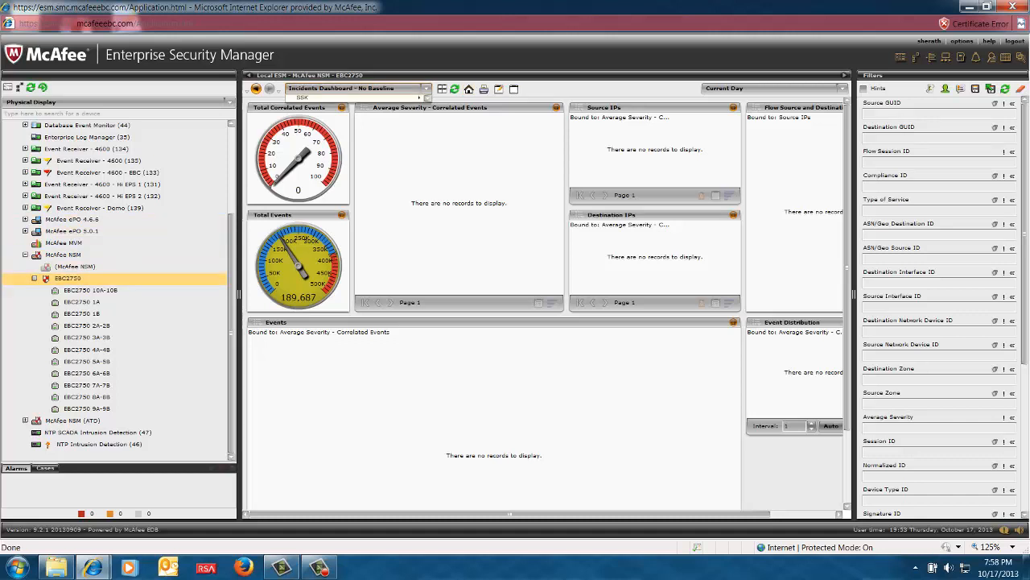
# Bring up the McAfee Network Security Platform views, such as NSP All Attacks, in the views list
pyautogui.click(347, 89)
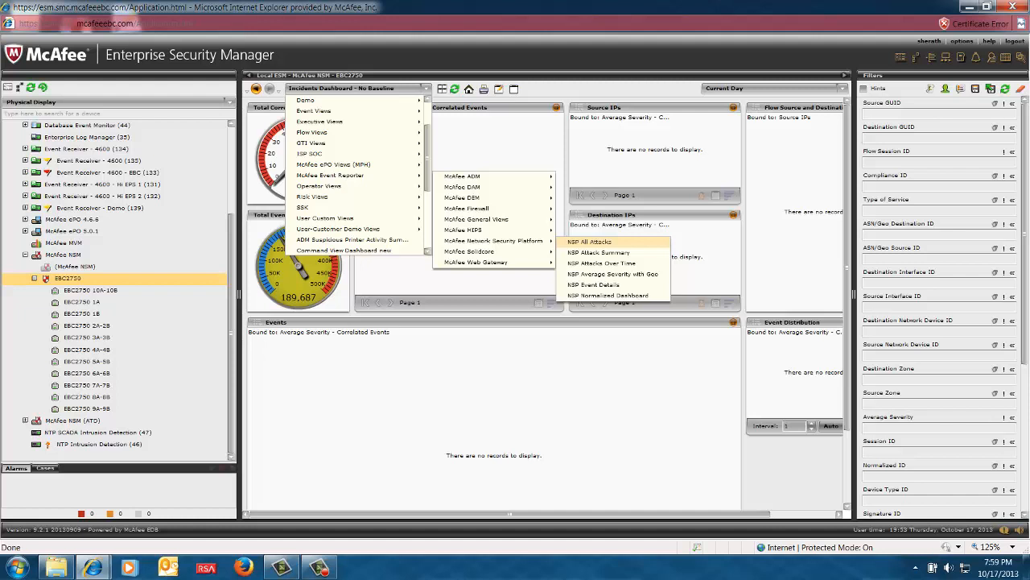
pyautogui.moveTo(602, 252)
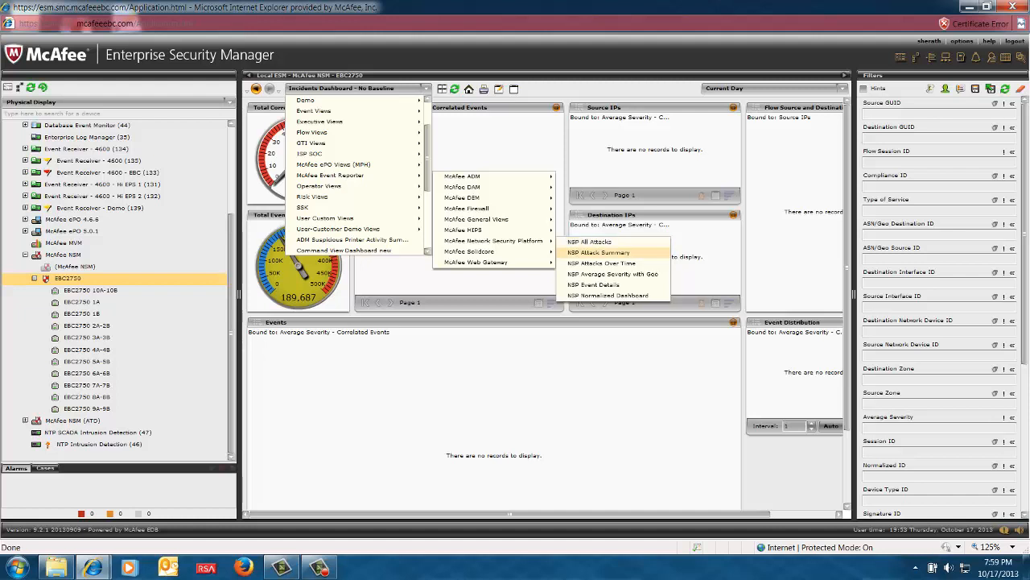
pyautogui.moveTo(602, 262)
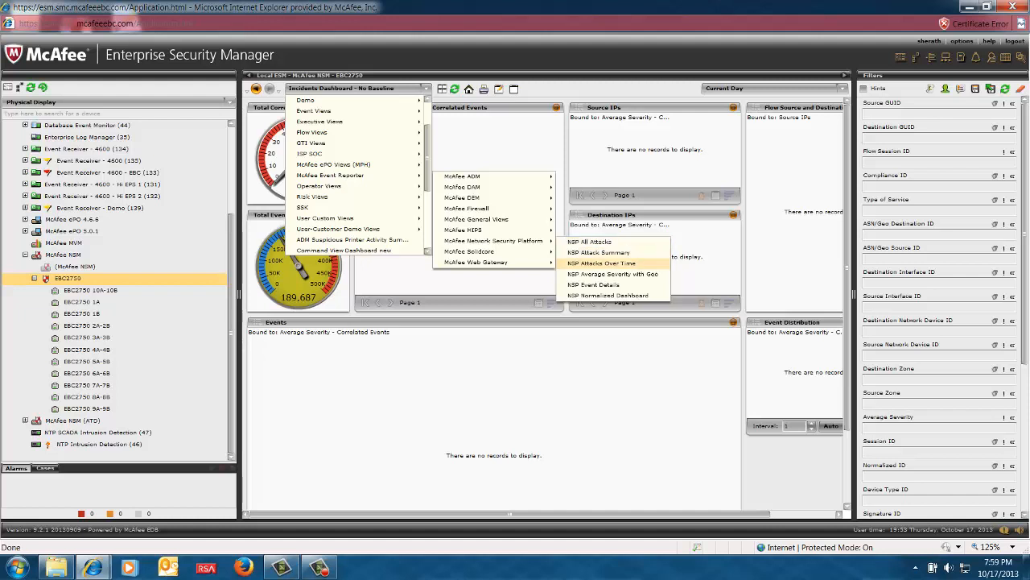
pyautogui.moveTo(609, 296)
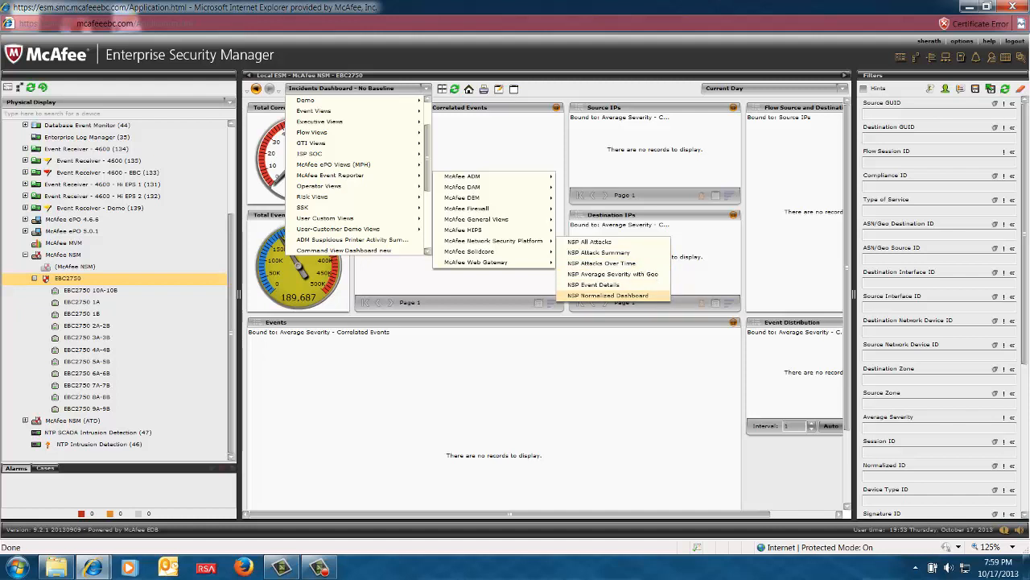
pyautogui.moveTo(596, 252)
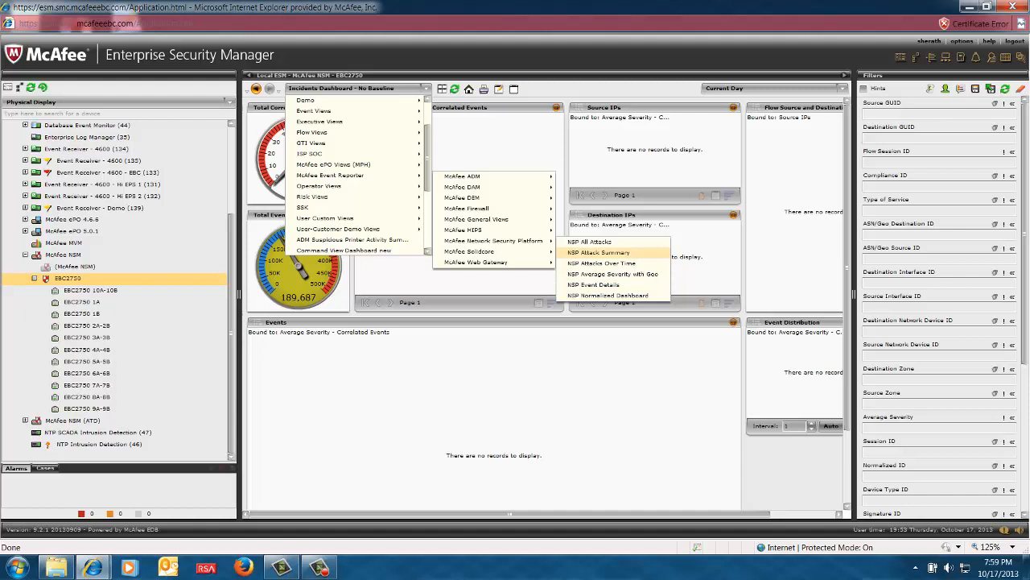
# Switch to the NSP Attack Summary view charting the day's events by hour
pyautogui.click(602, 251)
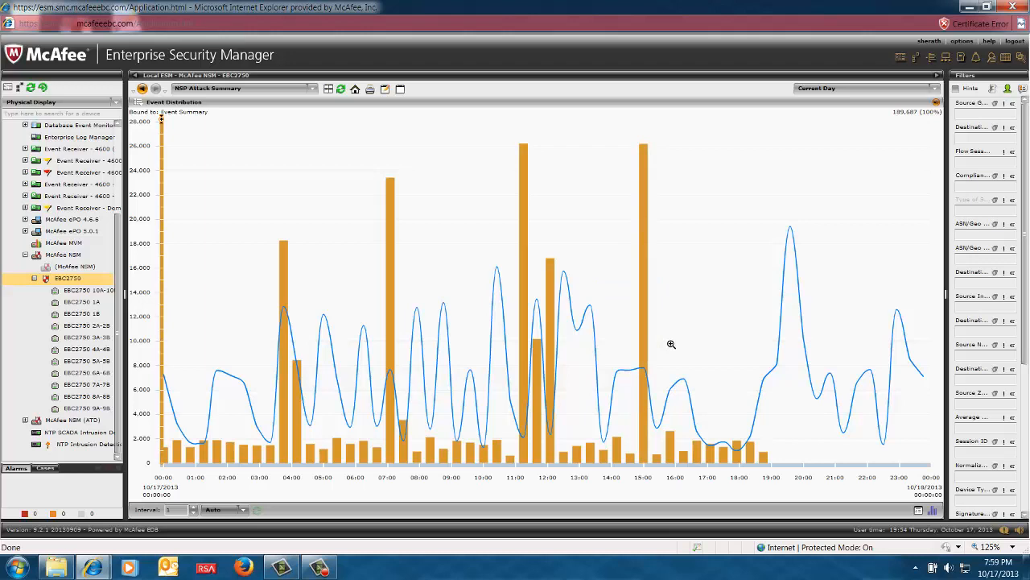
pyautogui.moveTo(593, 302)
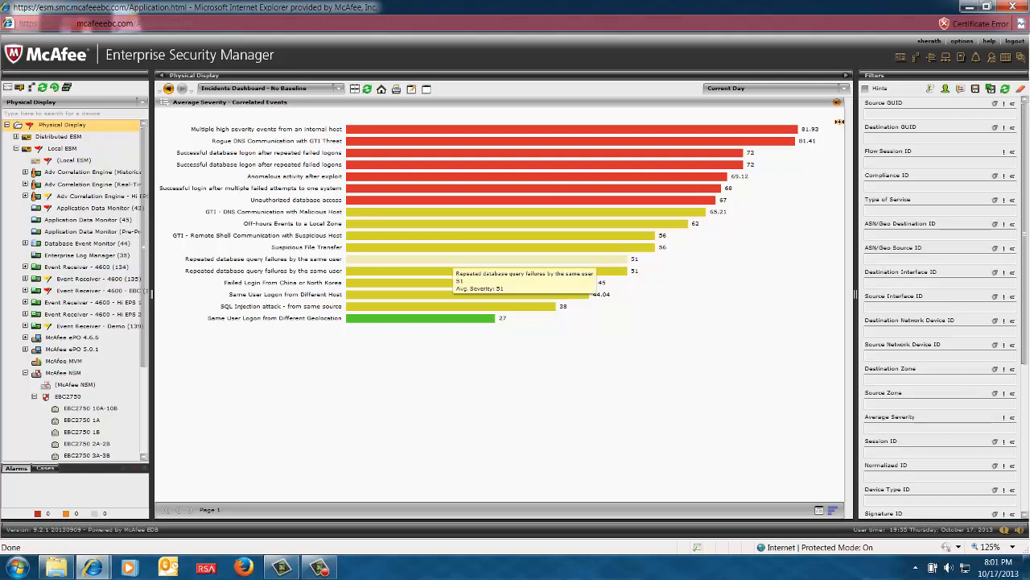
pyautogui.moveTo(527, 322)
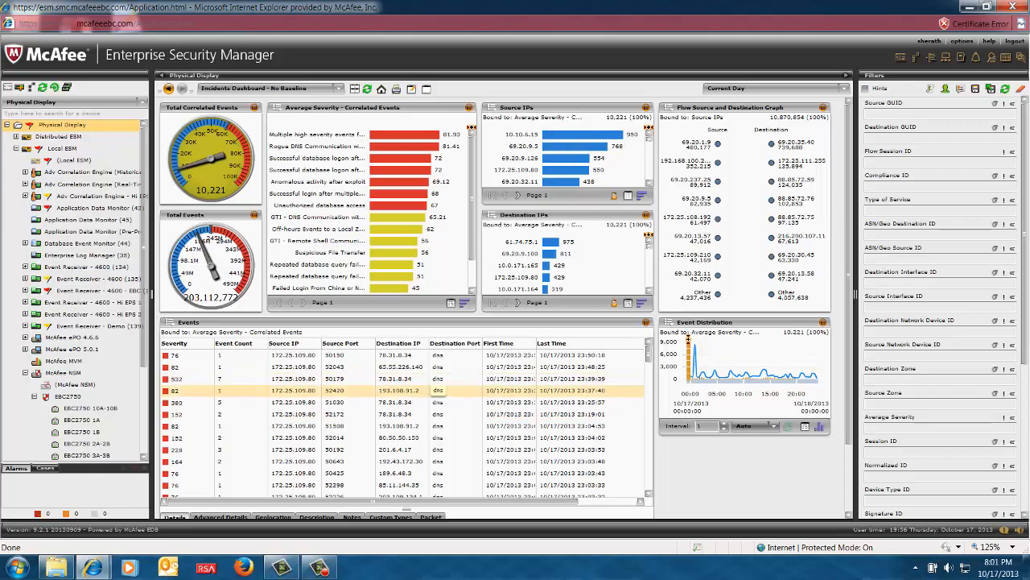
pyautogui.moveTo(411, 145)
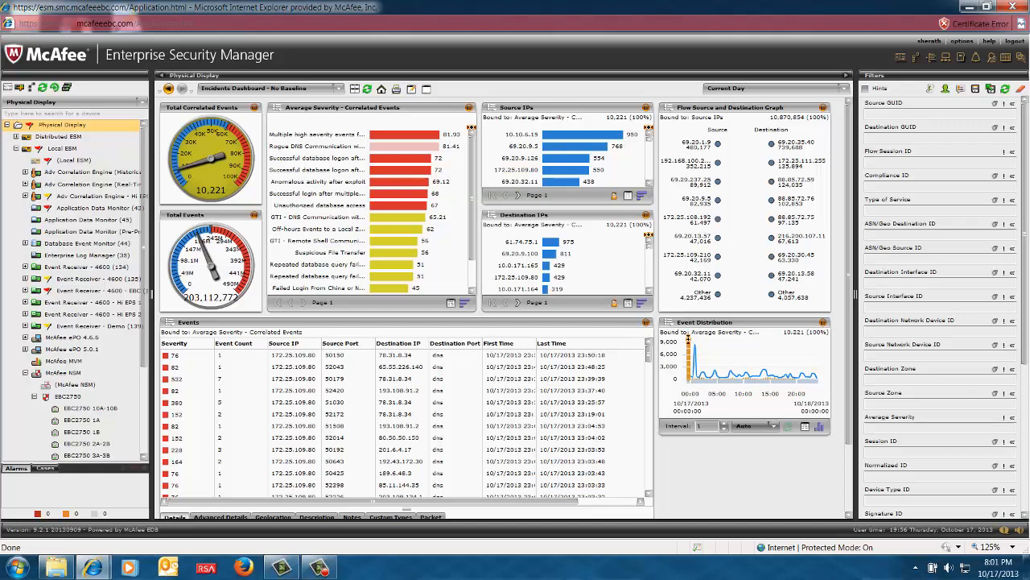
pyautogui.moveTo(410, 146)
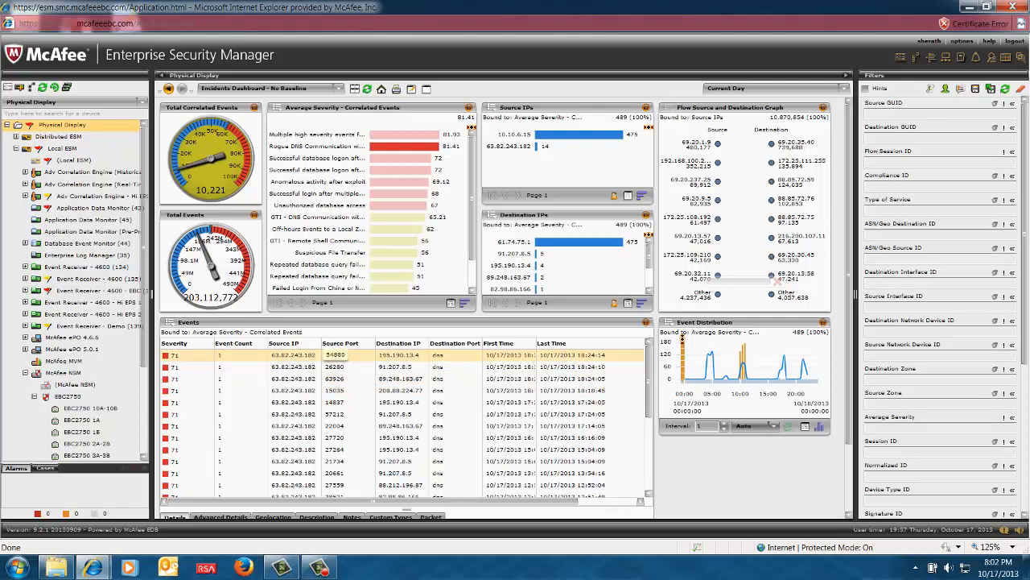
pyautogui.moveTo(378, 146)
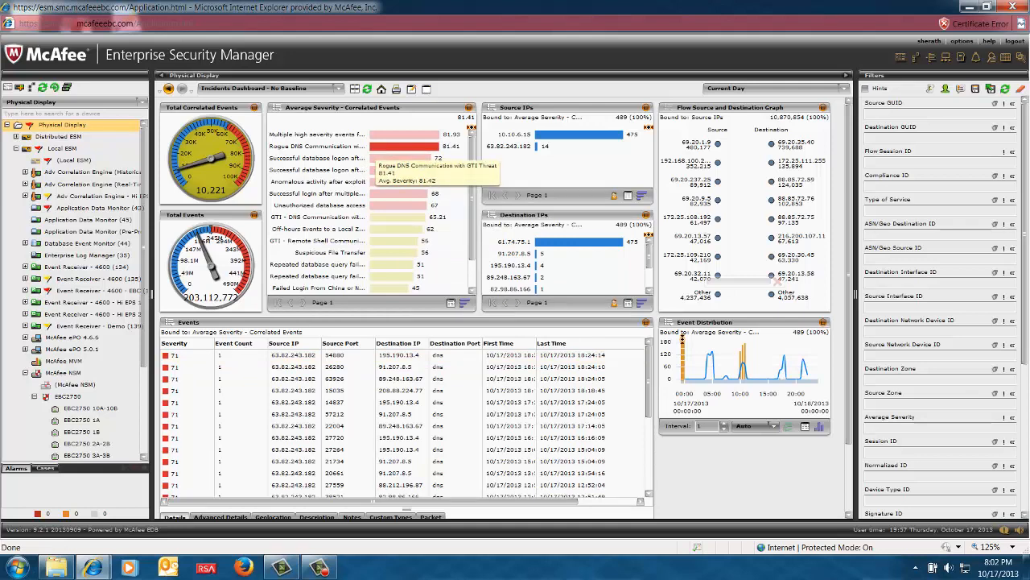
pyautogui.moveTo(410, 264)
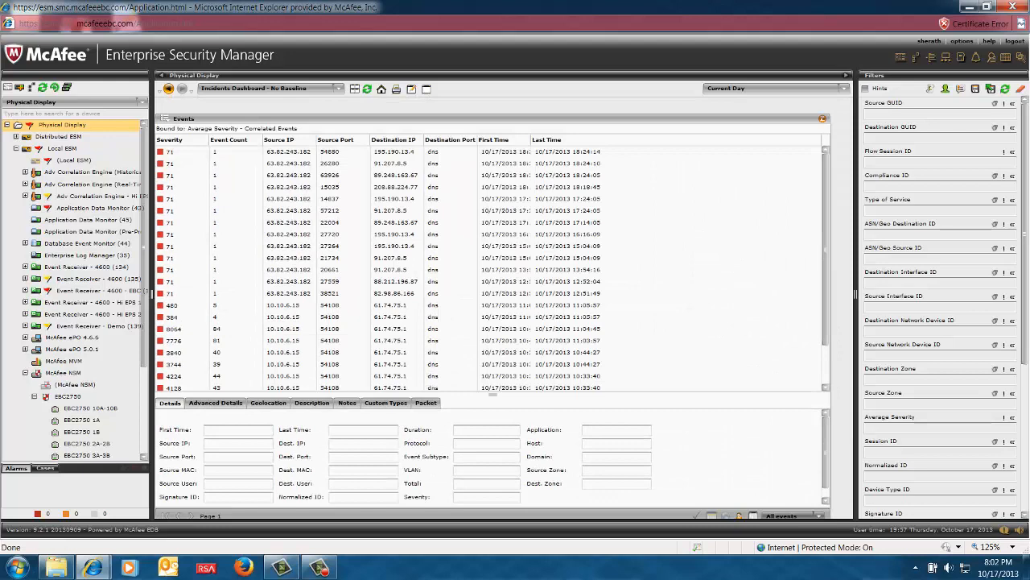
# Select the rogue DNS event to 91.207.8.5 to populate the Details tab
pyautogui.click(341, 197)
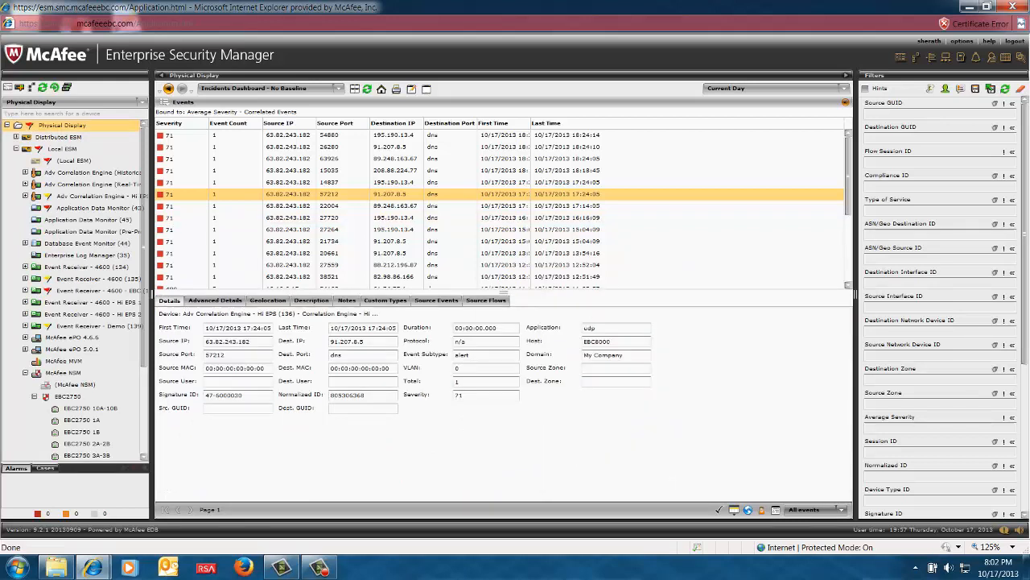
# Show details of the DNS event to 89.248.163.67 and select its destination IP
pyautogui.doubleClick(227, 341)
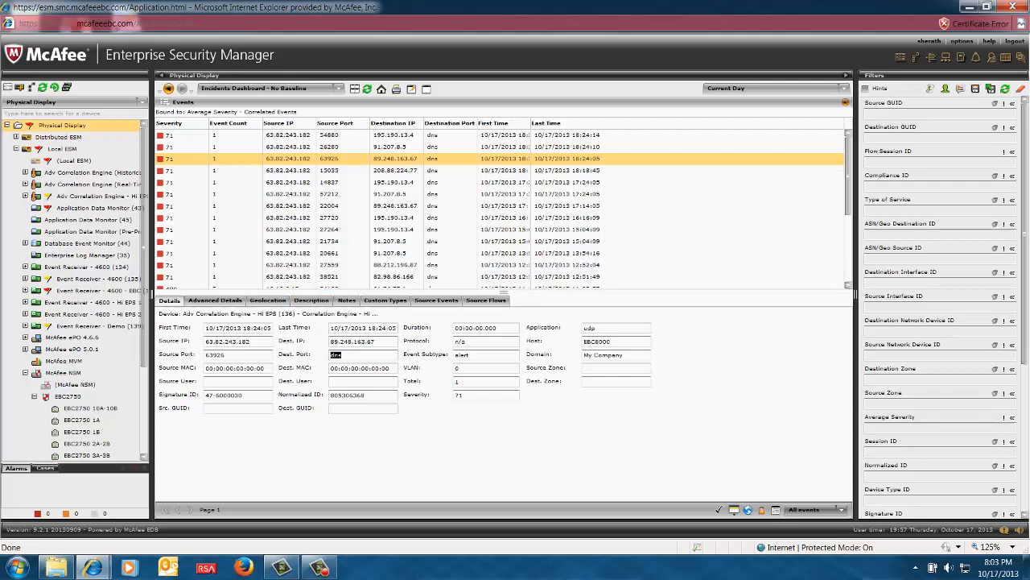
pyautogui.doubleClick(362, 340)
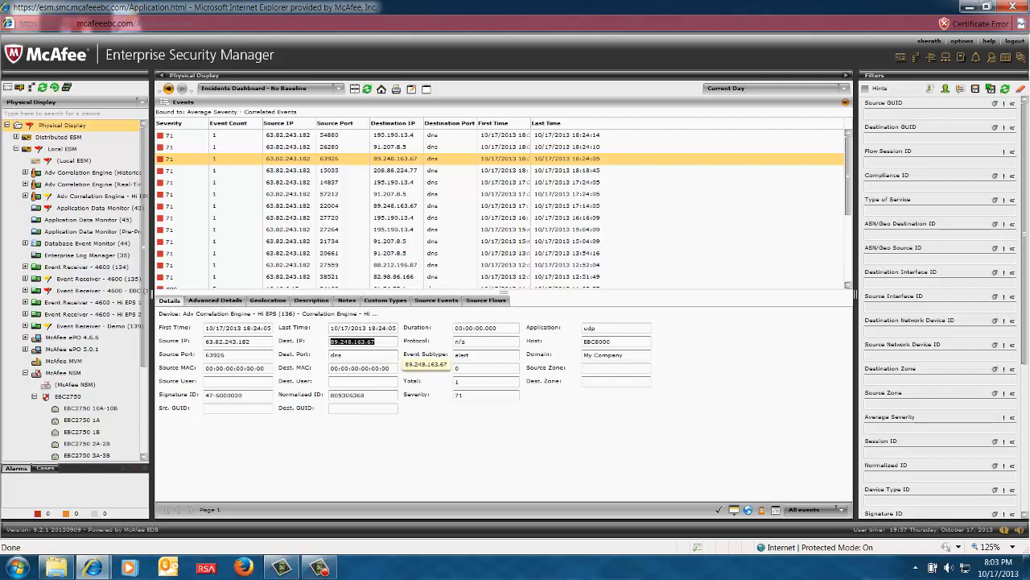
pyautogui.click(311, 301)
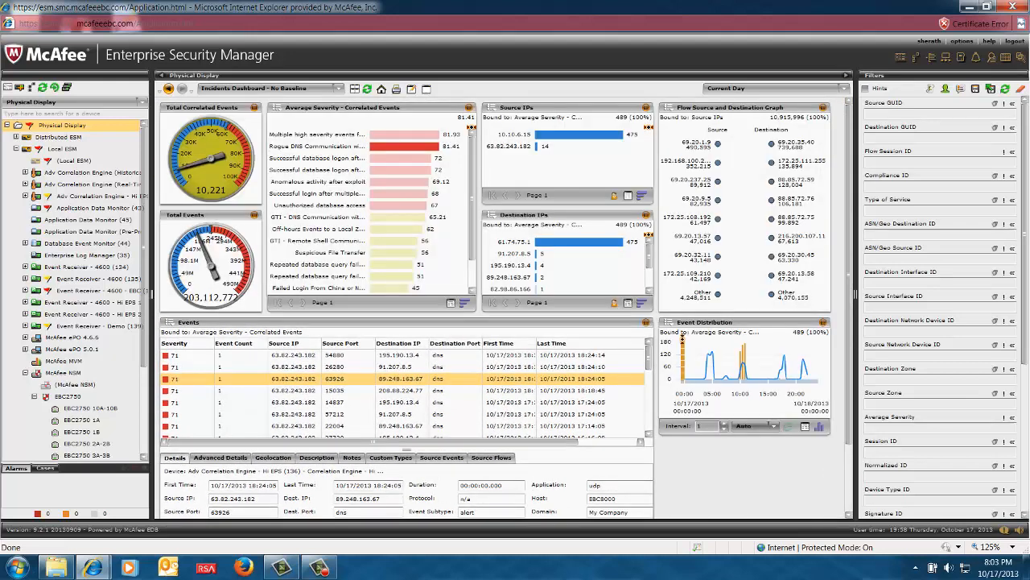
pyautogui.moveTo(548, 288)
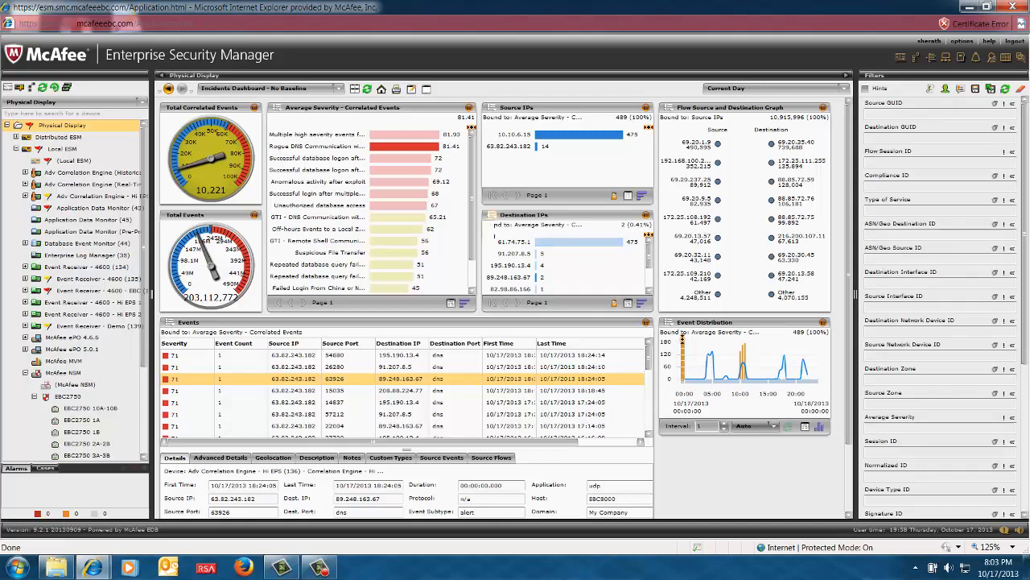
# Bring up the actions menu for destination IP 89.248.163.67
pyautogui.rightClick(531, 241)
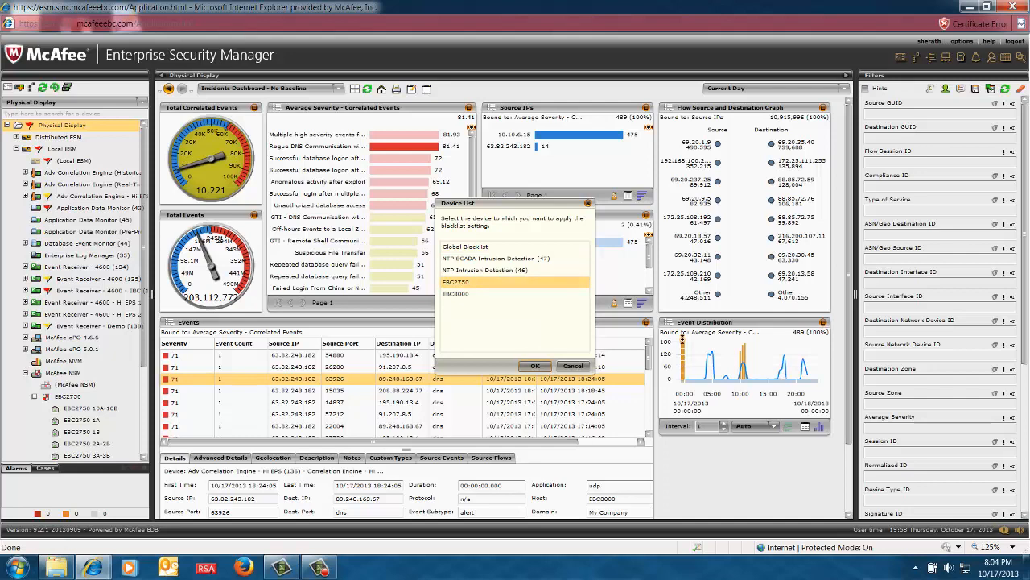
# Blacklist 89.248.163.67 on sensor EBC2750, dismiss the error, and describe it as Known Bad
pyautogui.click(535, 365)
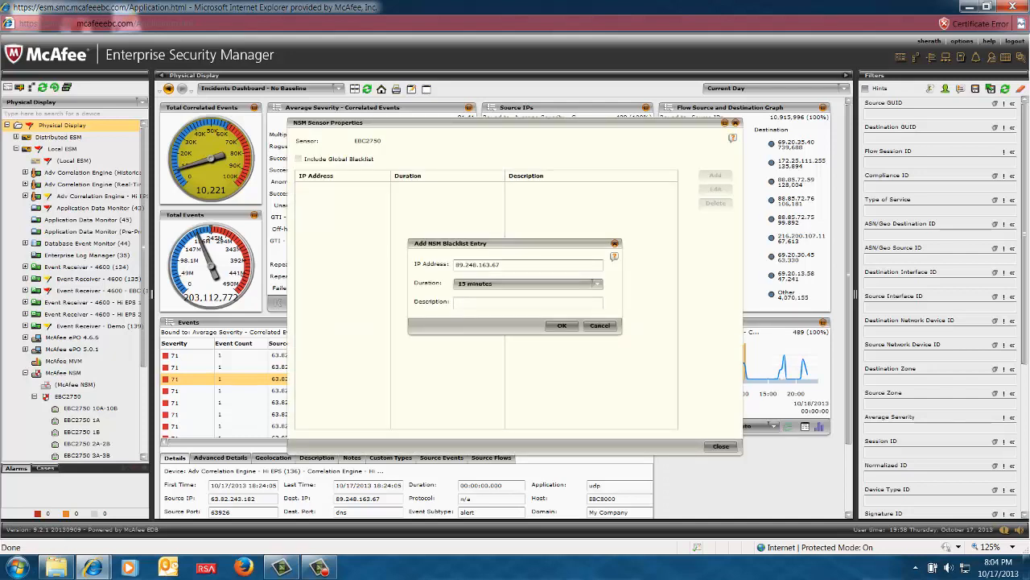
pyautogui.click(597, 283)
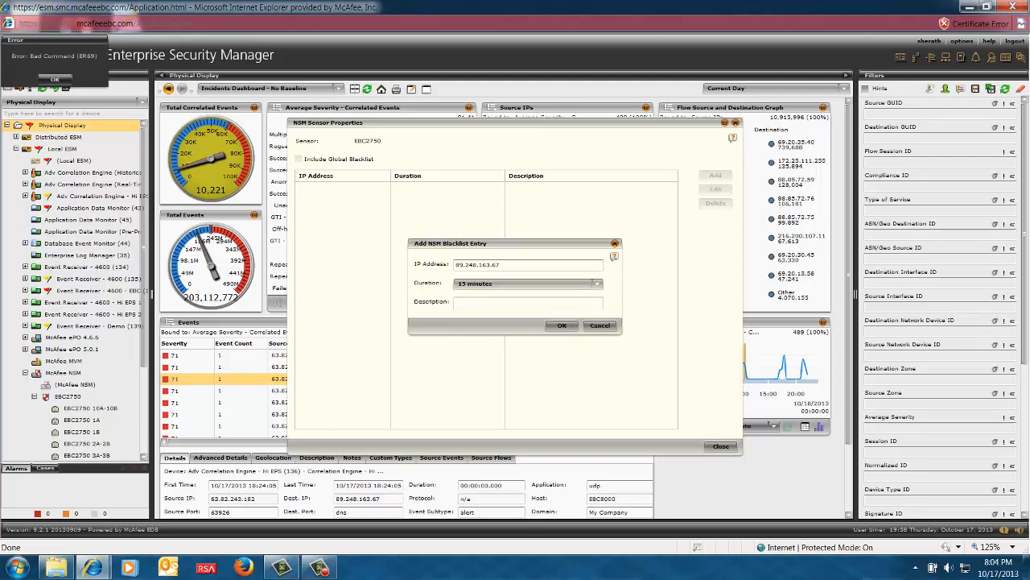
pyautogui.click(53, 77)
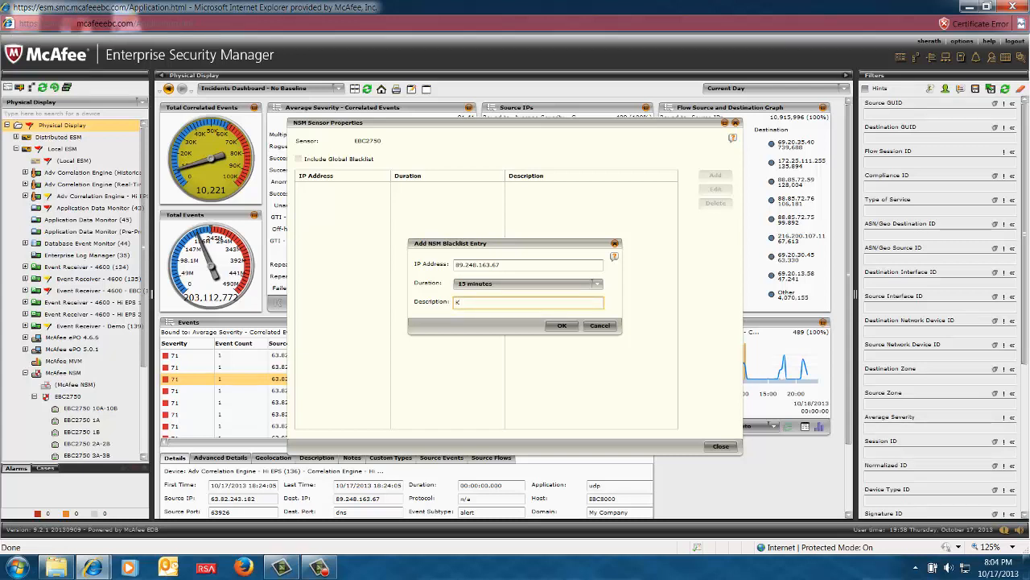
pyautogui.write('Known Bad')
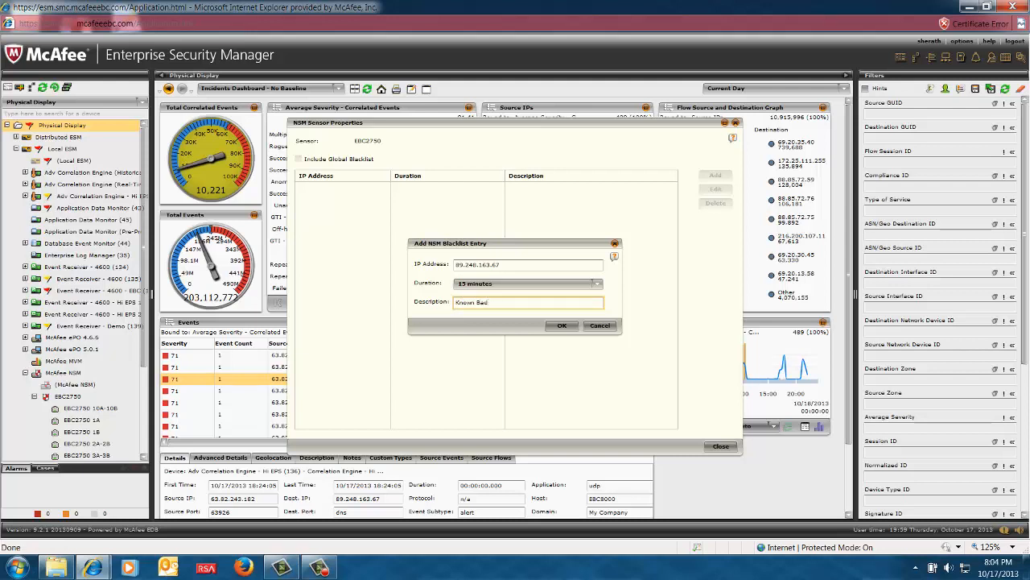
pyautogui.write('IP')
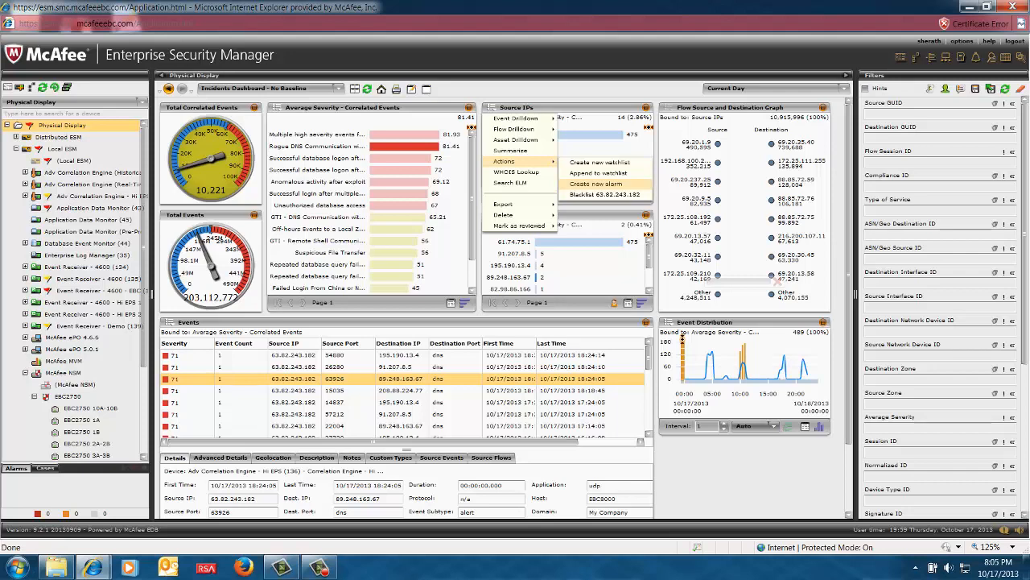
# Create alarm 'IP Comm with Bad Actor' for source IP 63.82.243.182 and review its Field Match condition
pyautogui.click(593, 184)
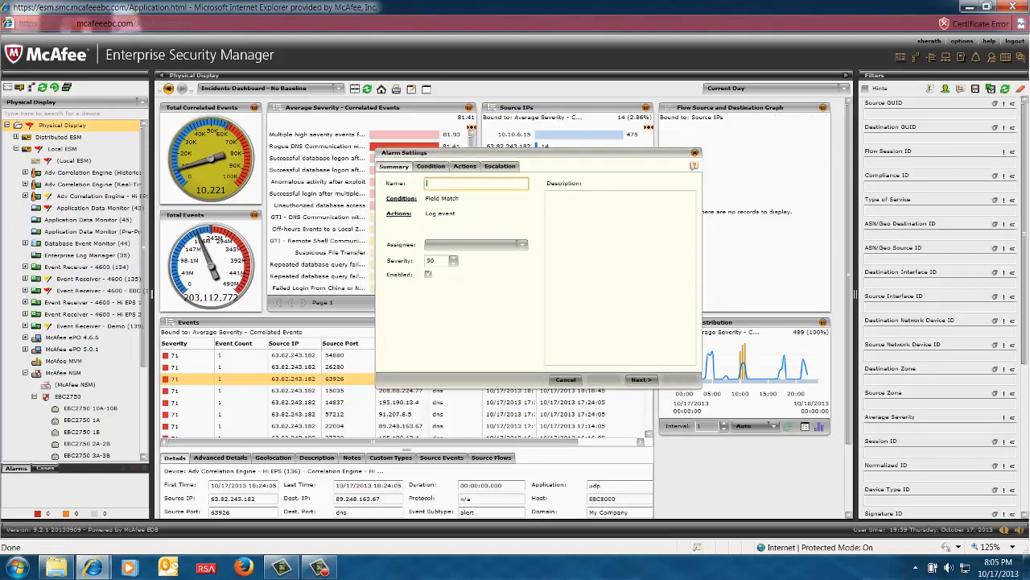
pyautogui.write('IP Comm')
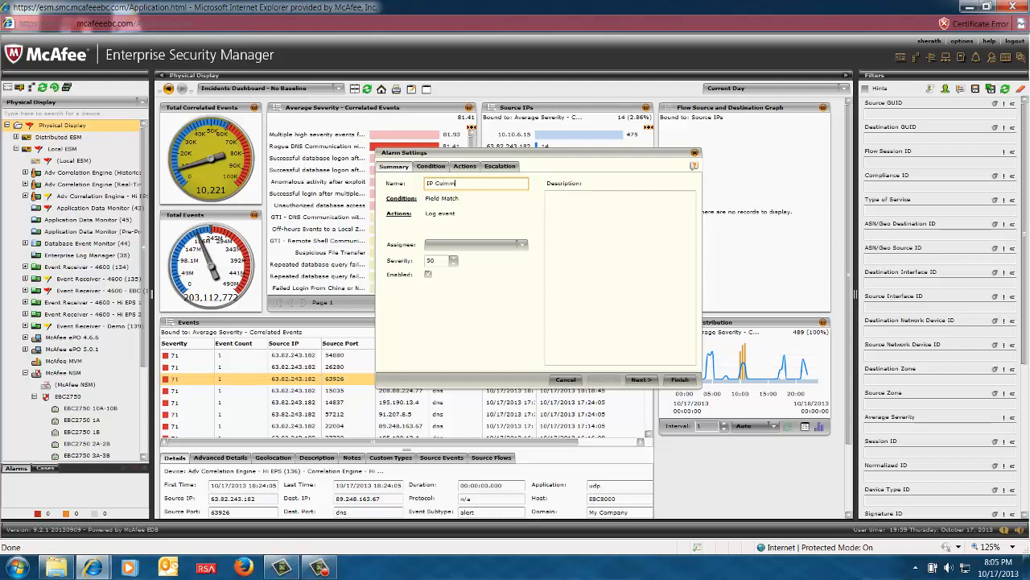
pyautogui.write('with')
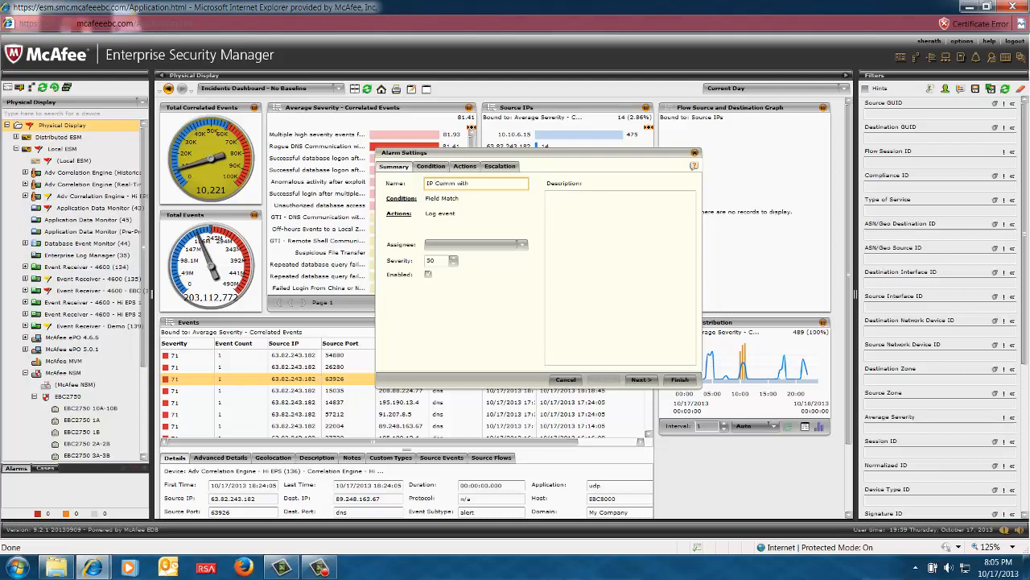
pyautogui.write('Bad A')
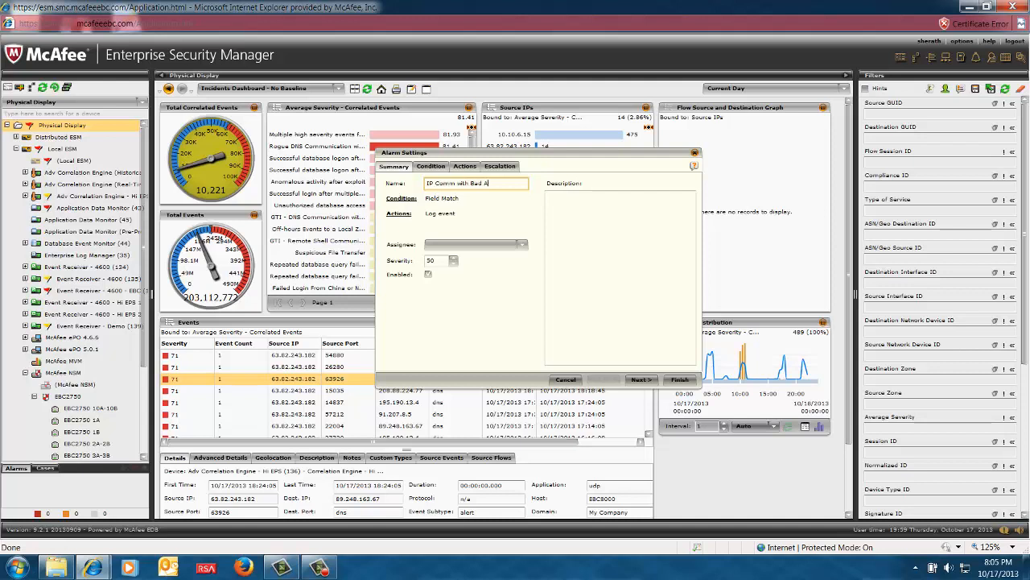
pyautogui.write('ctor')
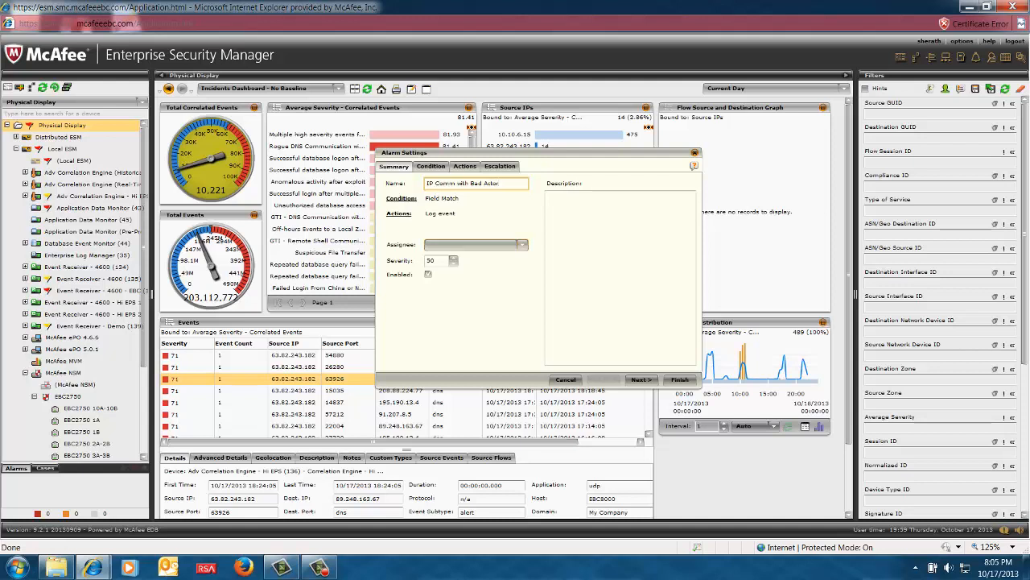
pyautogui.click(524, 244)
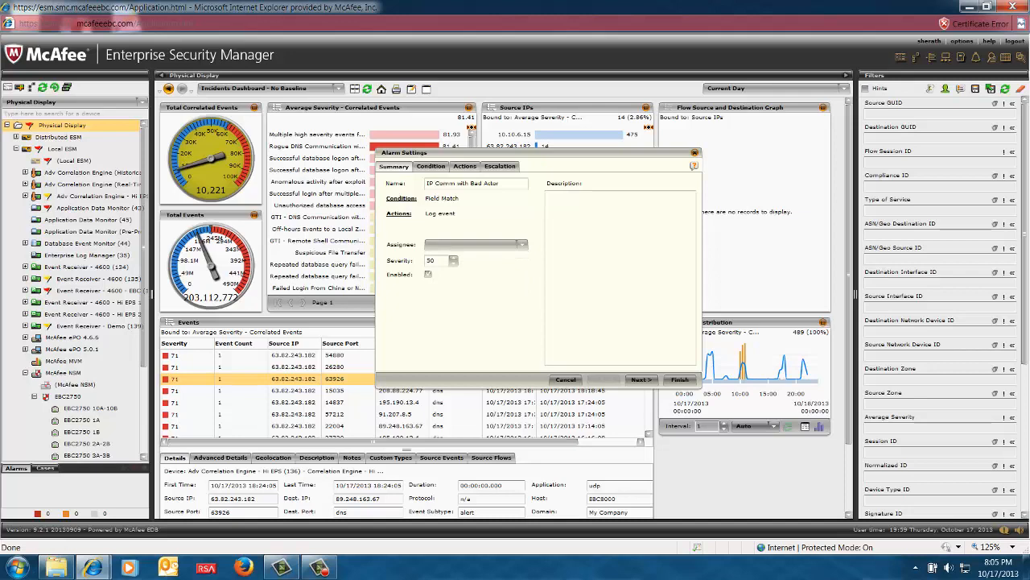
pyautogui.click(430, 166)
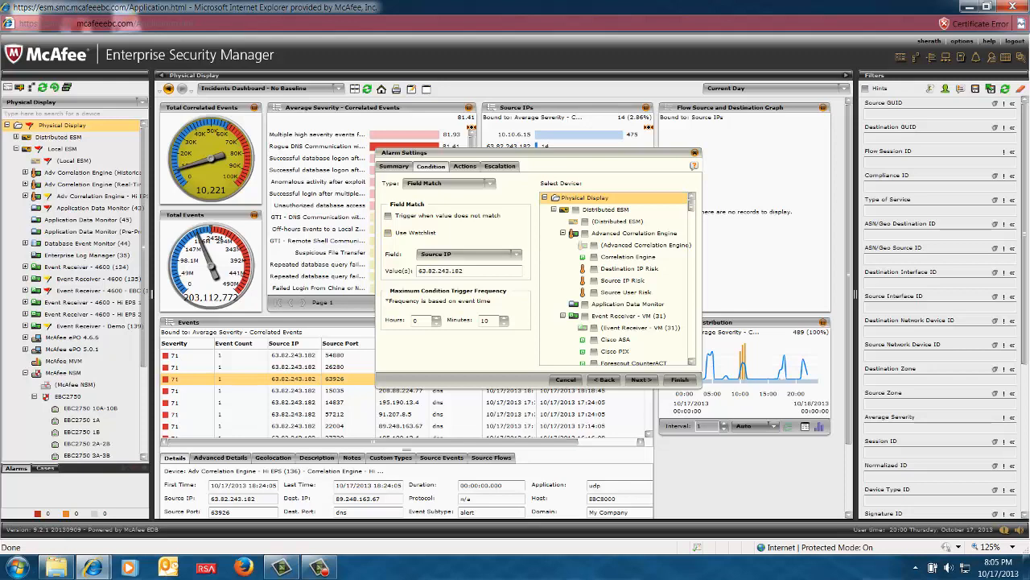
pyautogui.click(463, 166)
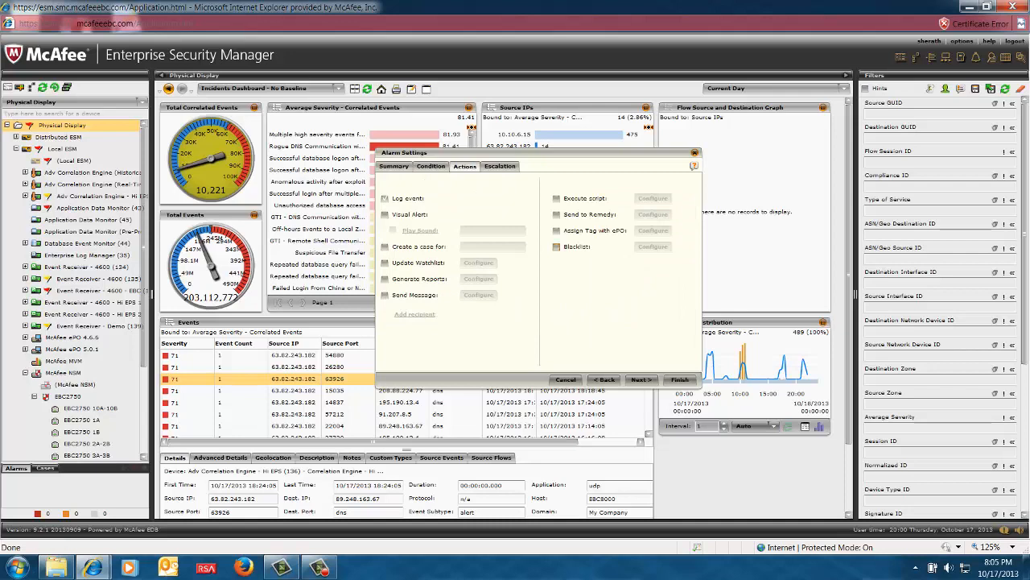
# Enable the Blacklist alarm action, configure it, and bring up the Escalation options
pyautogui.click(554, 246)
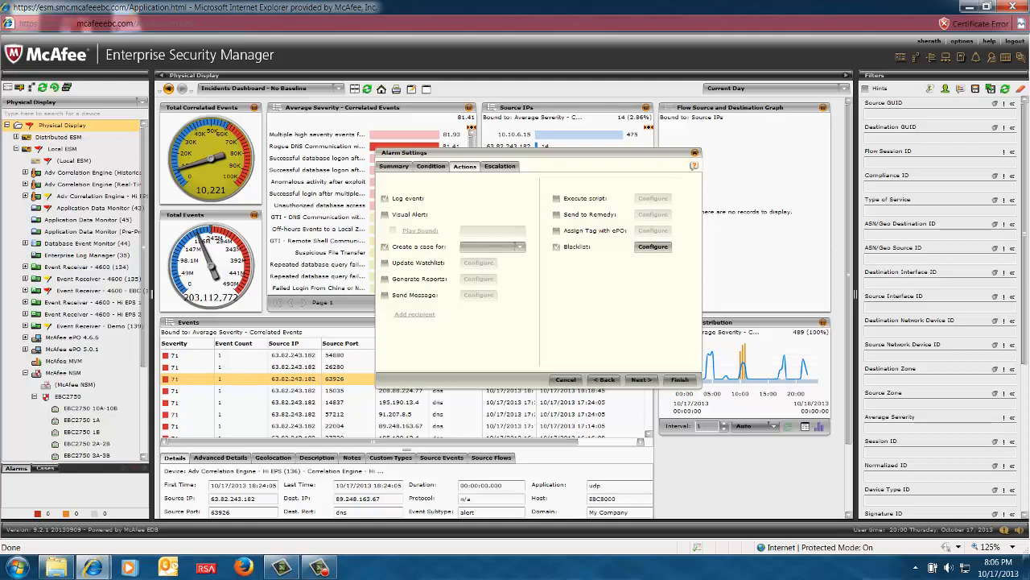
pyautogui.click(521, 246)
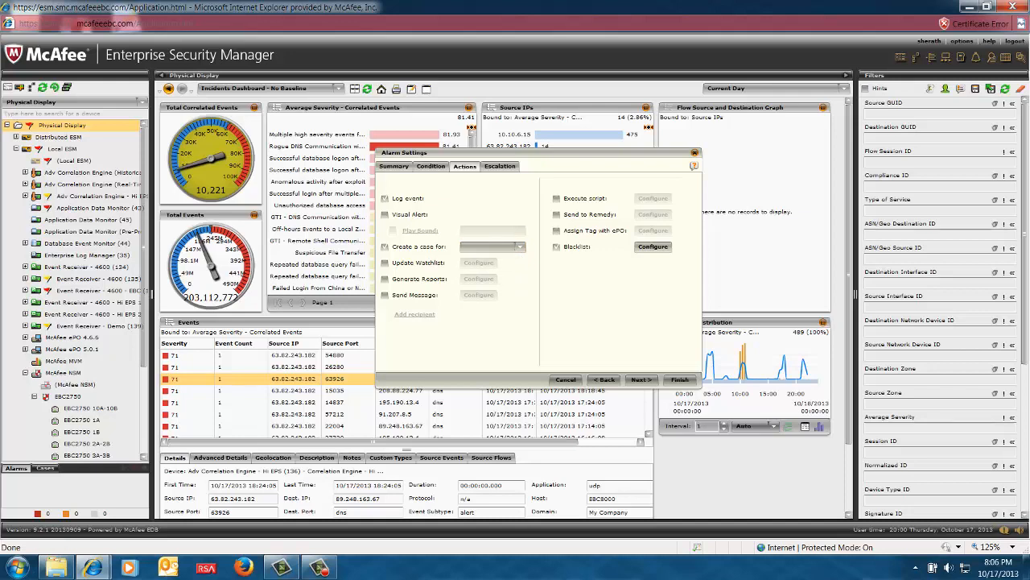
pyautogui.click(500, 166)
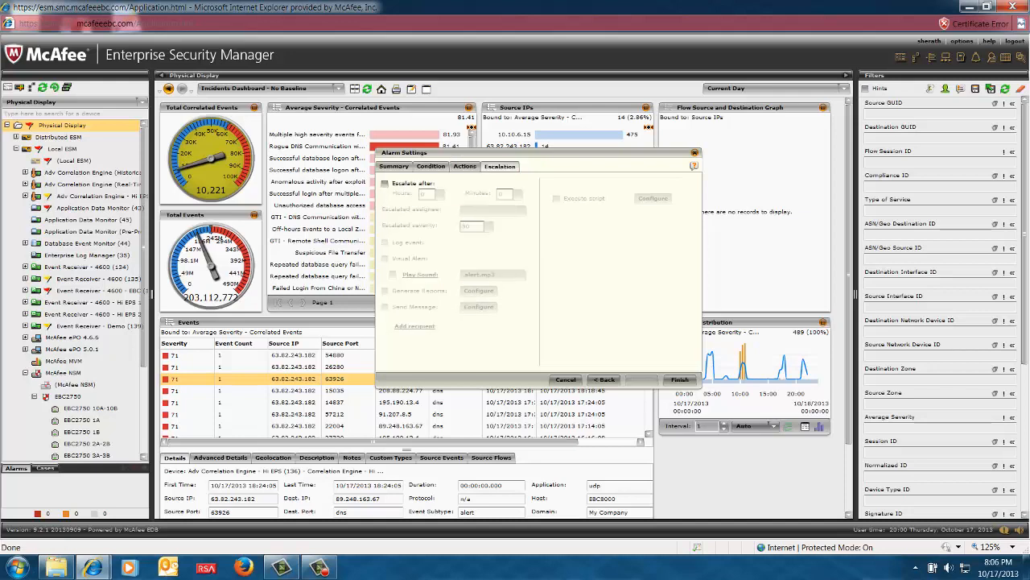